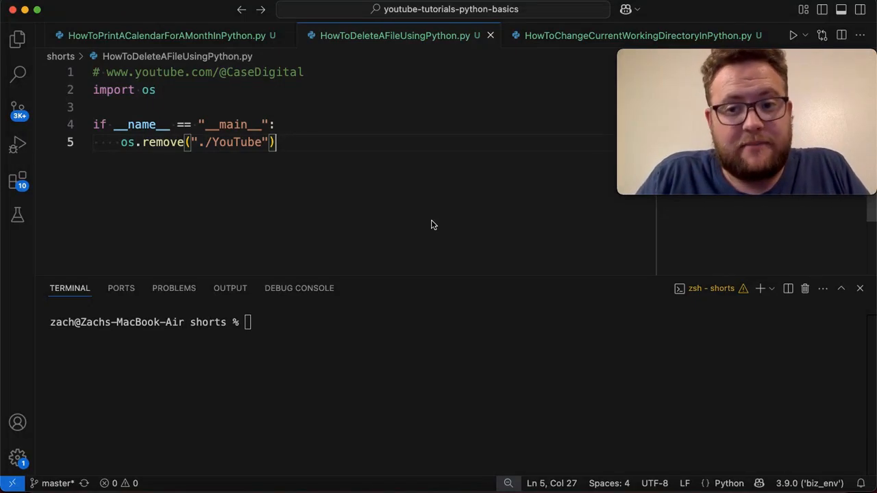
- Switch to HowToPrintACalendarForAMonthInPython.py and place the cursor at the end of line 5
click(164, 35)
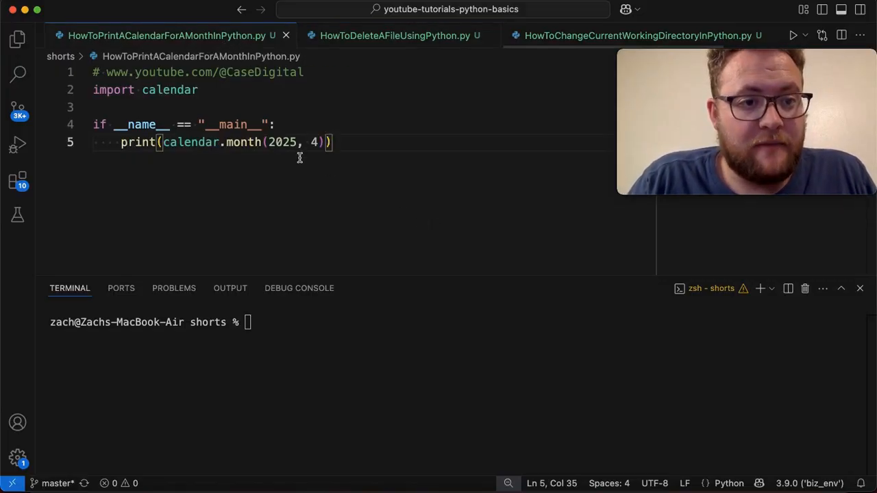
click(395, 35)
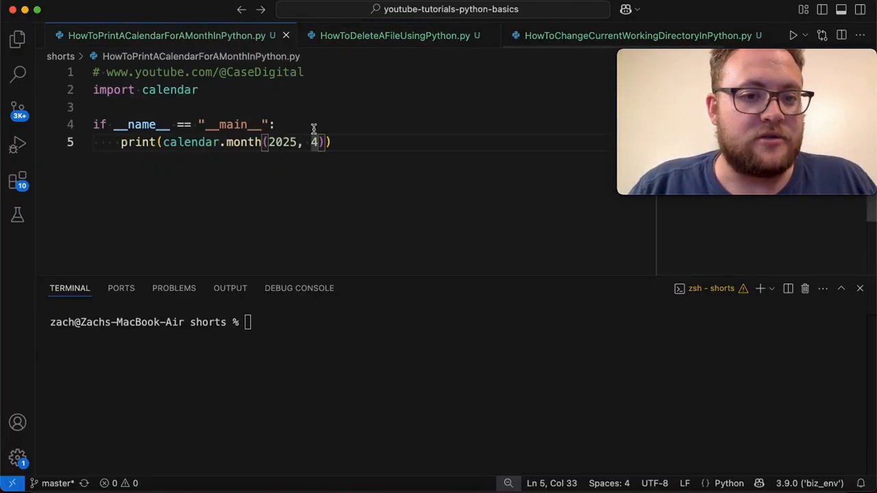
click(395, 36)
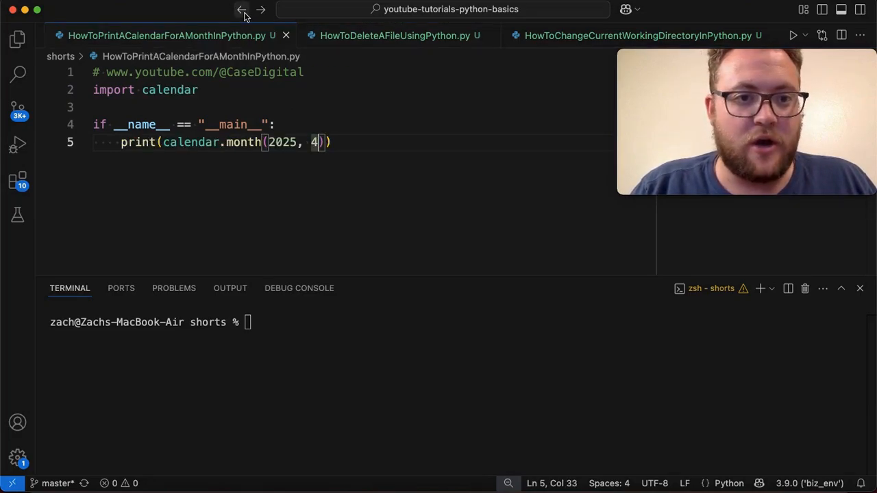
- Go back to the prior location, type 'asdl;fjs' in the working-directory script, then go back to the calendar script
click(395, 35)
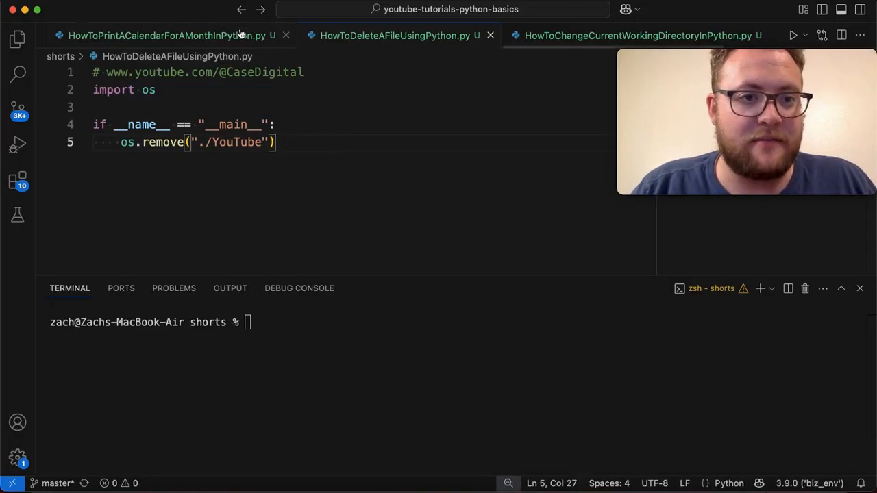
click(165, 36)
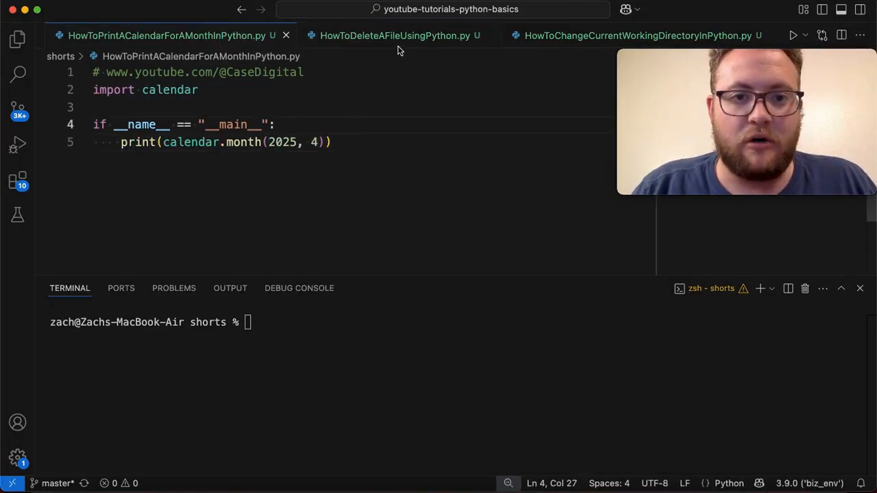
click(637, 36)
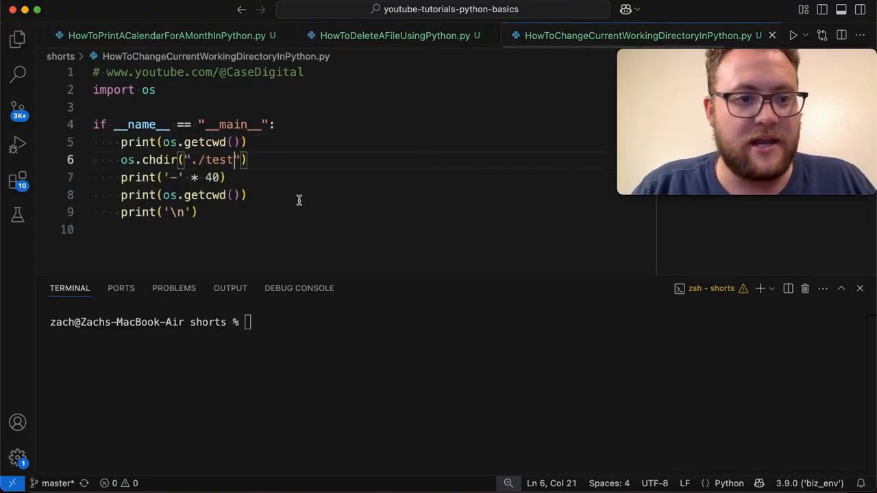
text(asdl;fjs)
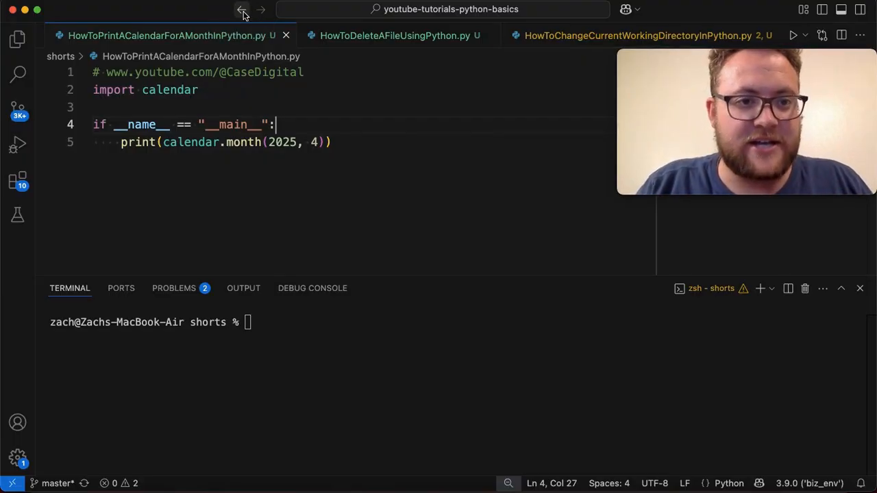
click(630, 36)
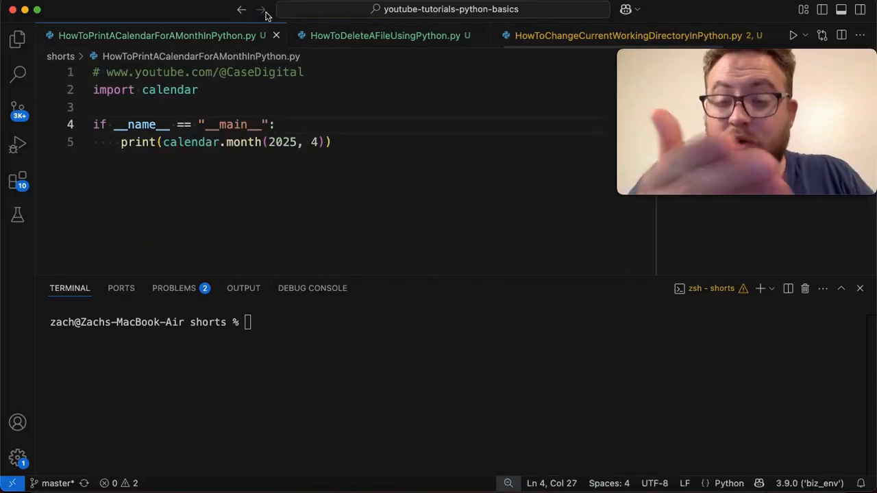
mouse_move(260, 12)
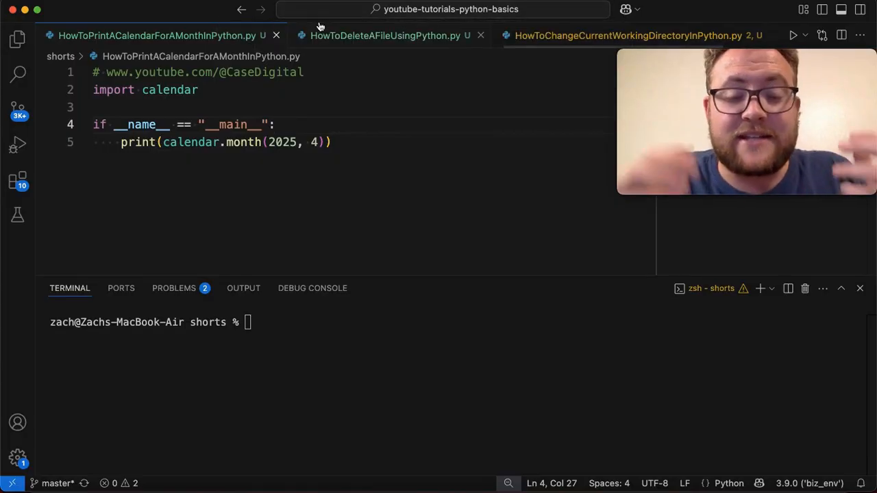
mouse_move(386, 35)
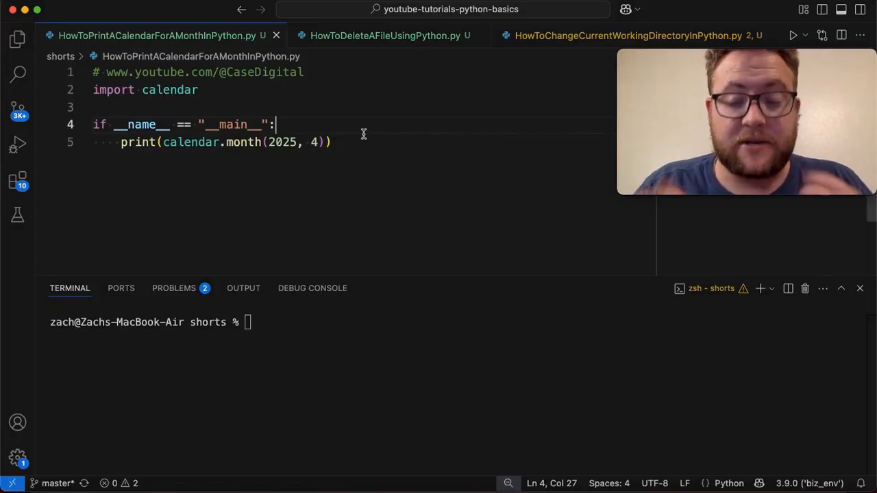
mouse_move(311, 81)
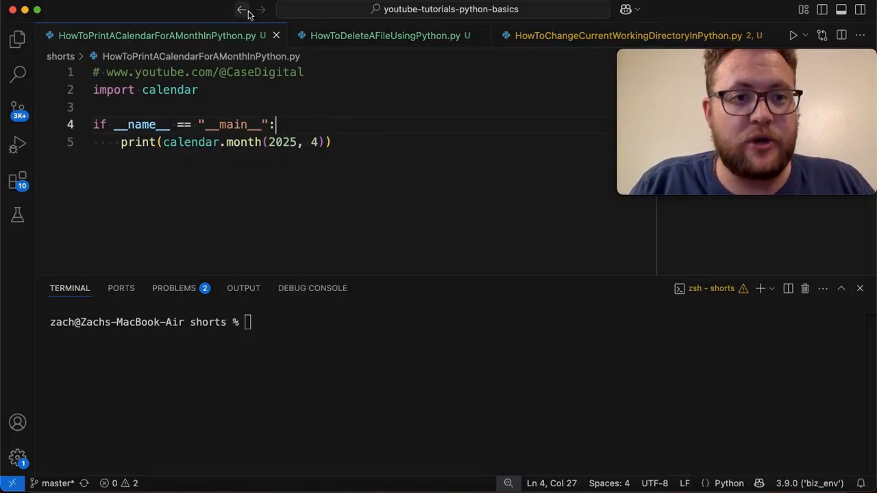
mouse_move(241, 10)
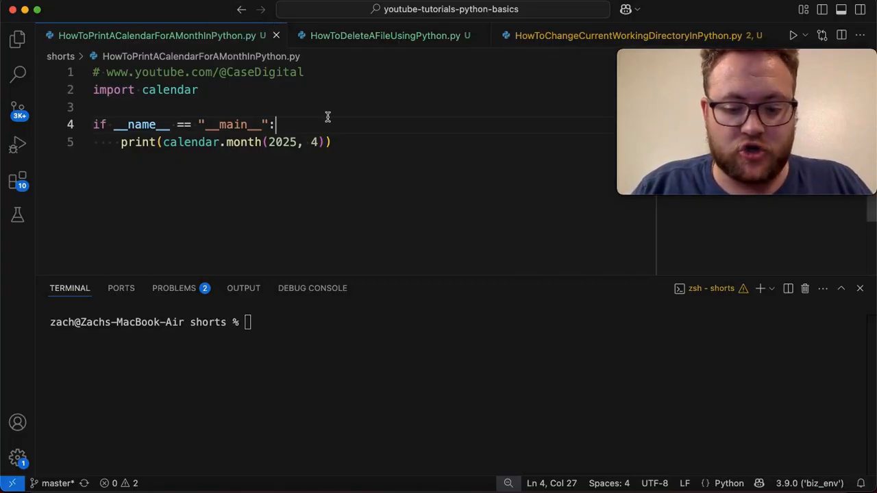
- Go forward to the working-directory script, back to the calendar script, then reselect the working-directory tab
click(633, 35)
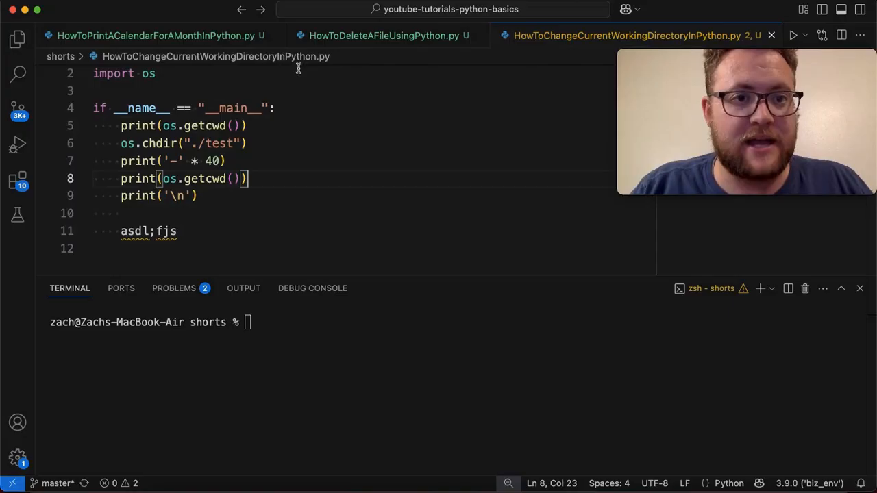
mouse_move(261, 12)
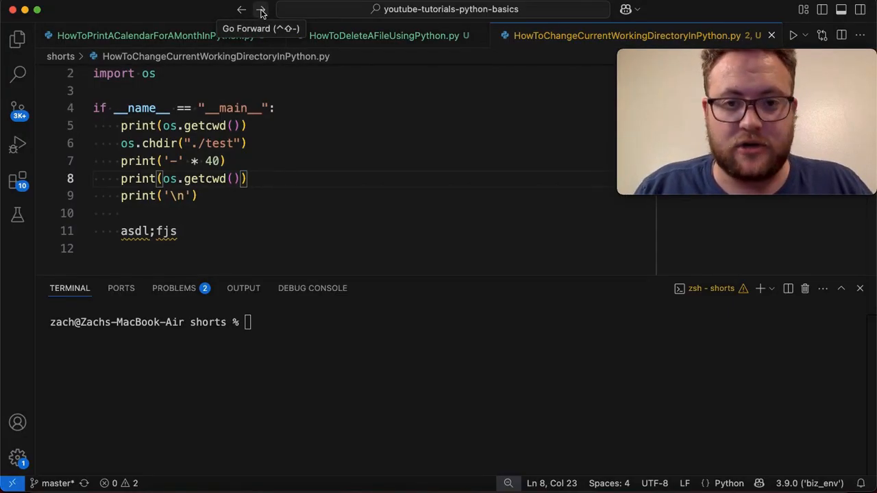
mouse_move(335, 58)
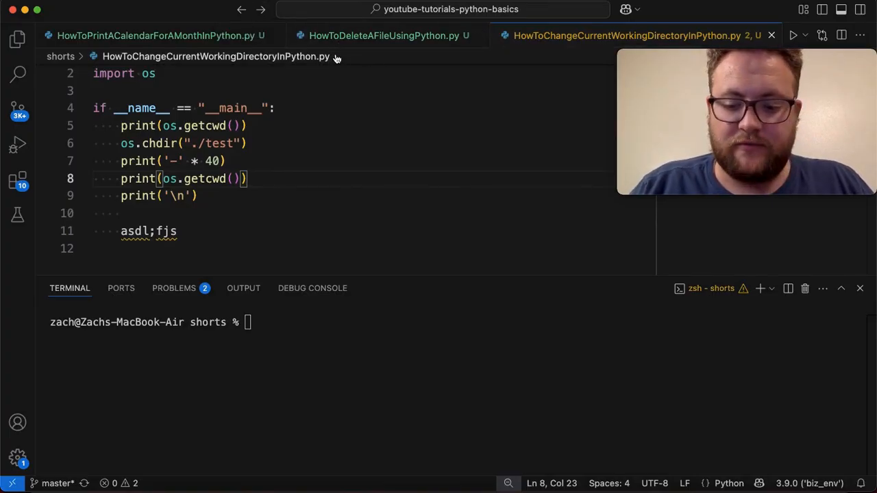
click(157, 36)
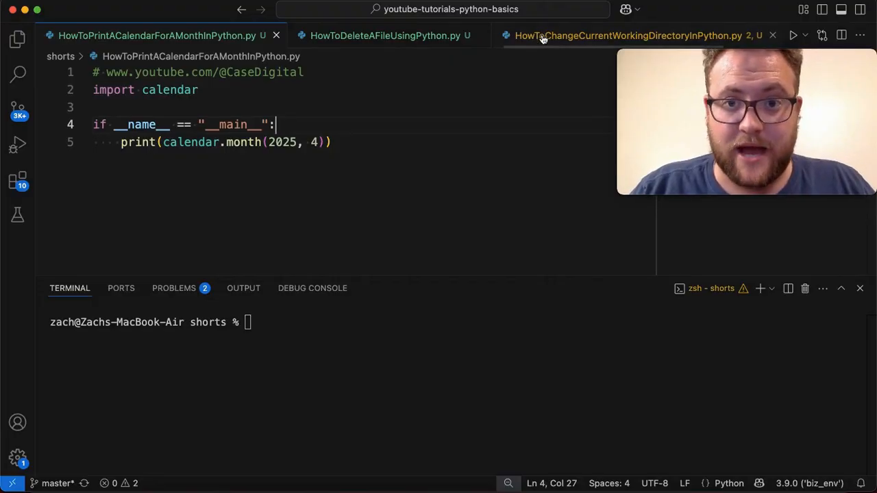
click(623, 36)
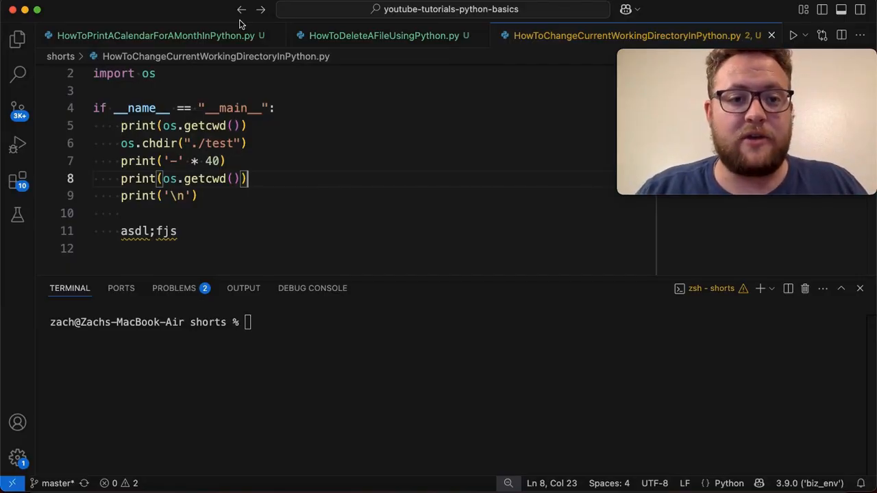
mouse_move(387, 36)
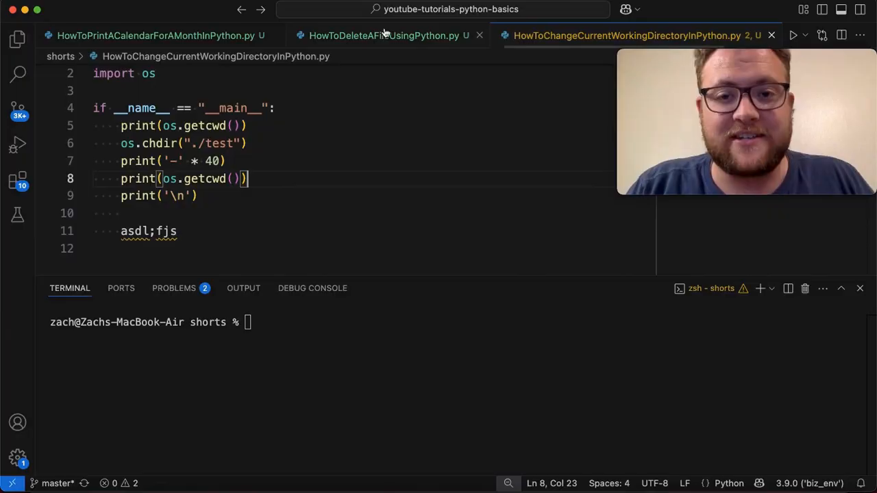